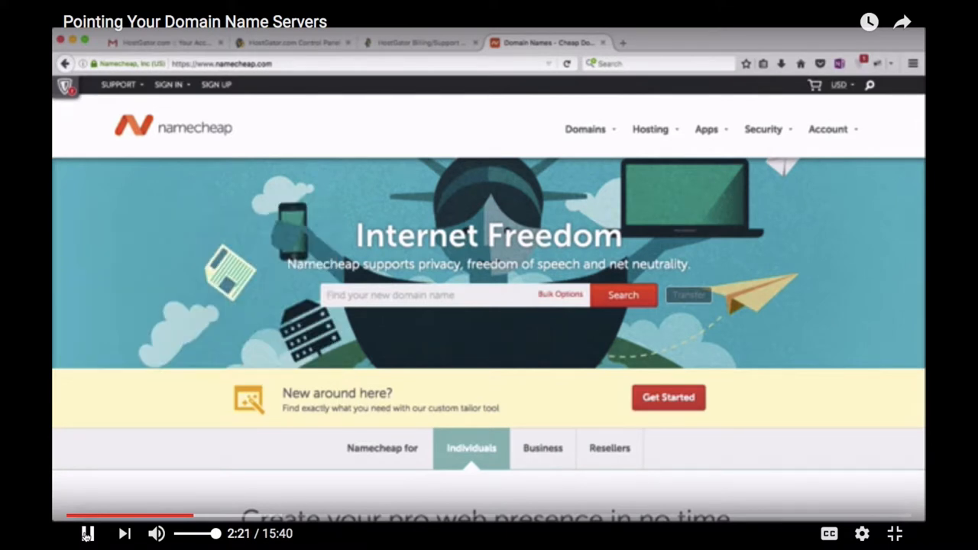
Step: Navigate to the 'How To Easily Create A Web Presence For Your Business' video watch page
click(168, 84)
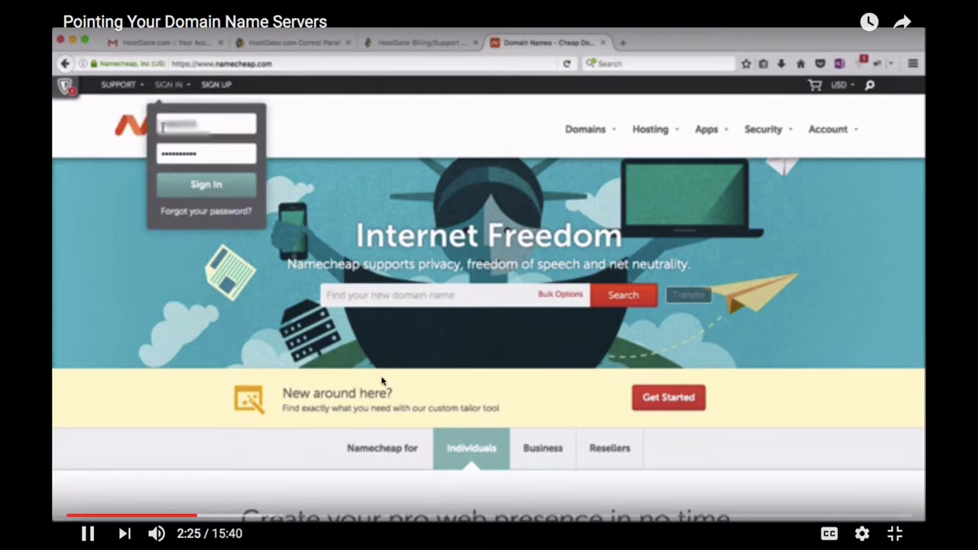
click(199, 518)
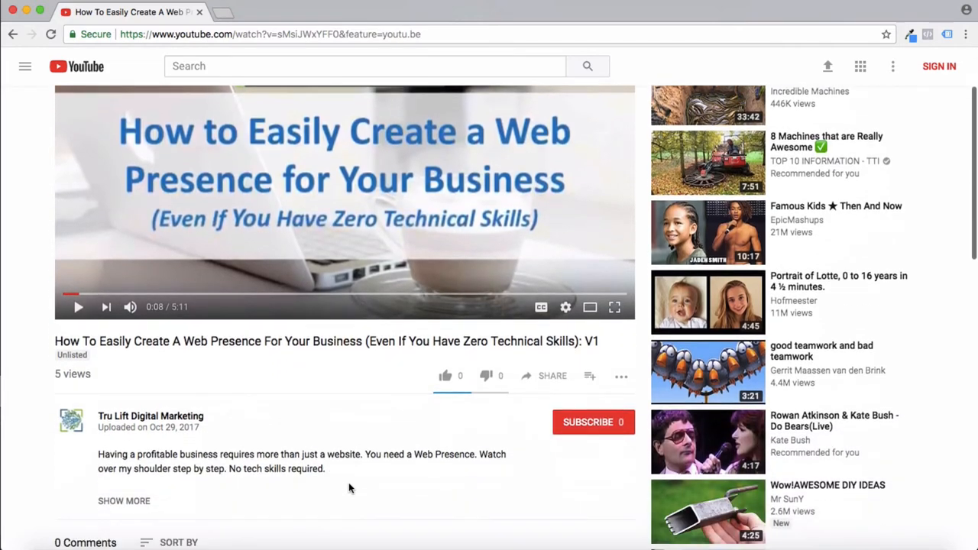
Step: Reveal and expand the full video description below the player with SHOW MORE
scroll(down, 3)
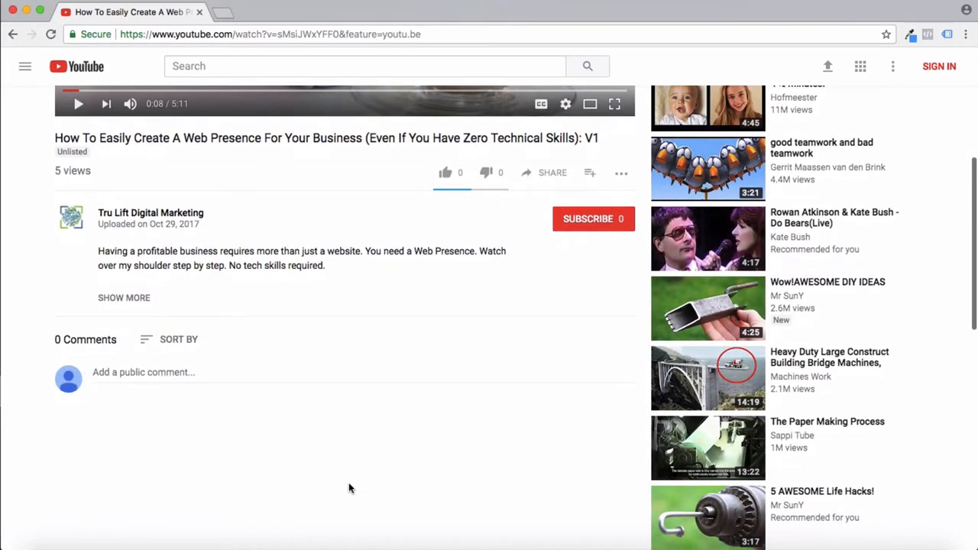
mouse_move(143, 298)
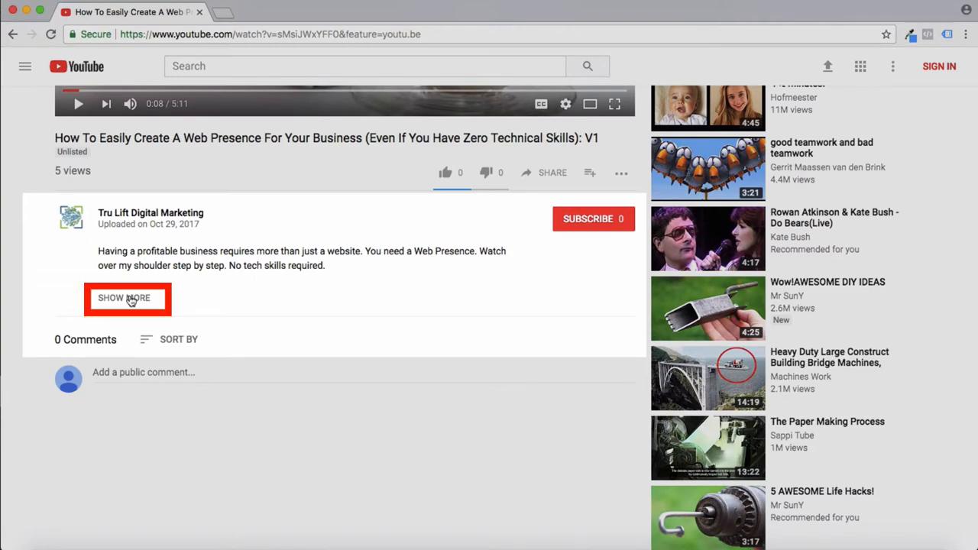
click(122, 298)
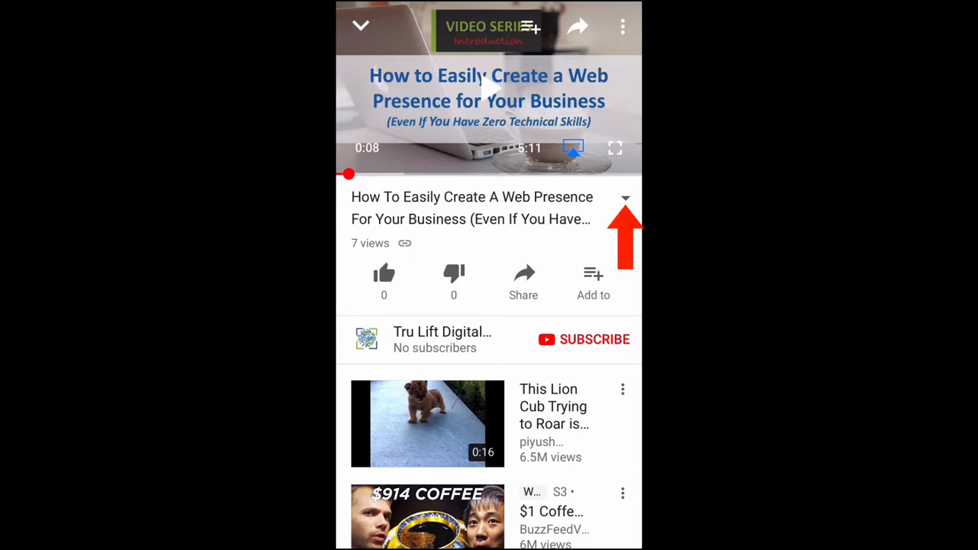
Step: Expand the mobile description to the TIMESTAMPS list and scrub toward the 1:21 mark
click(625, 197)
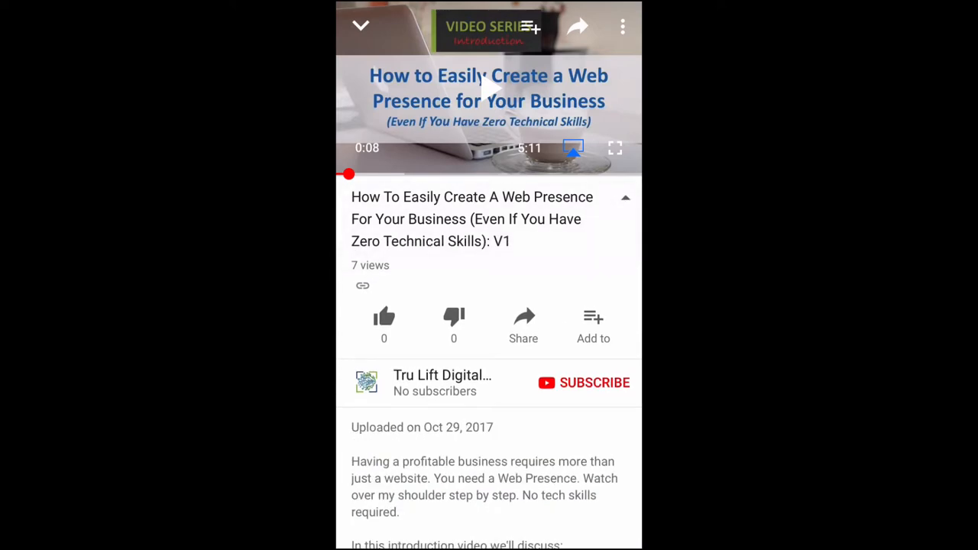
scroll(down, 3)
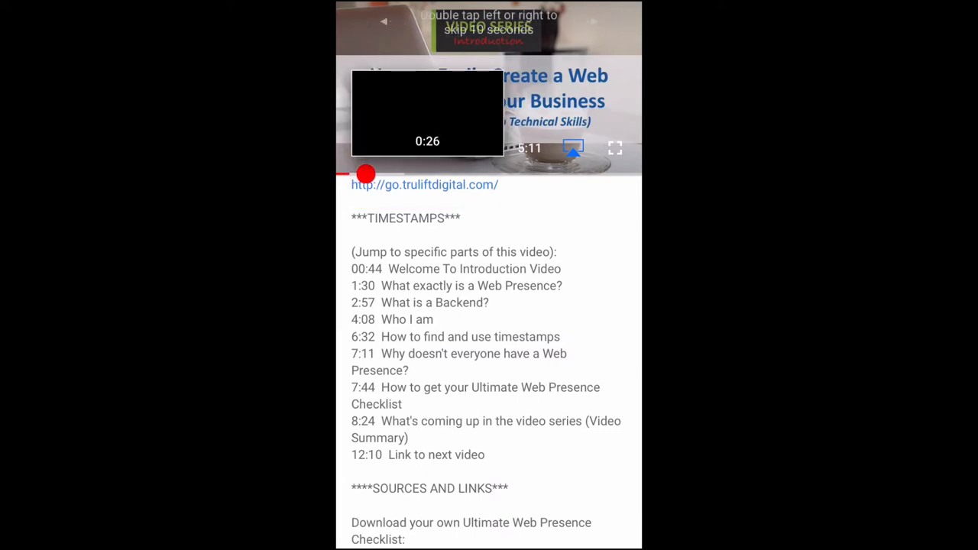
drag(366, 174, 419, 174)
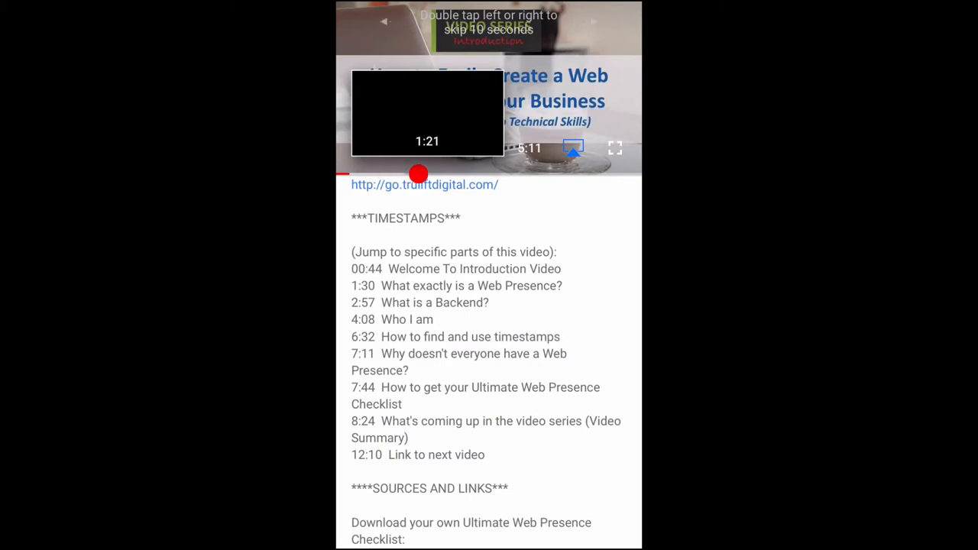